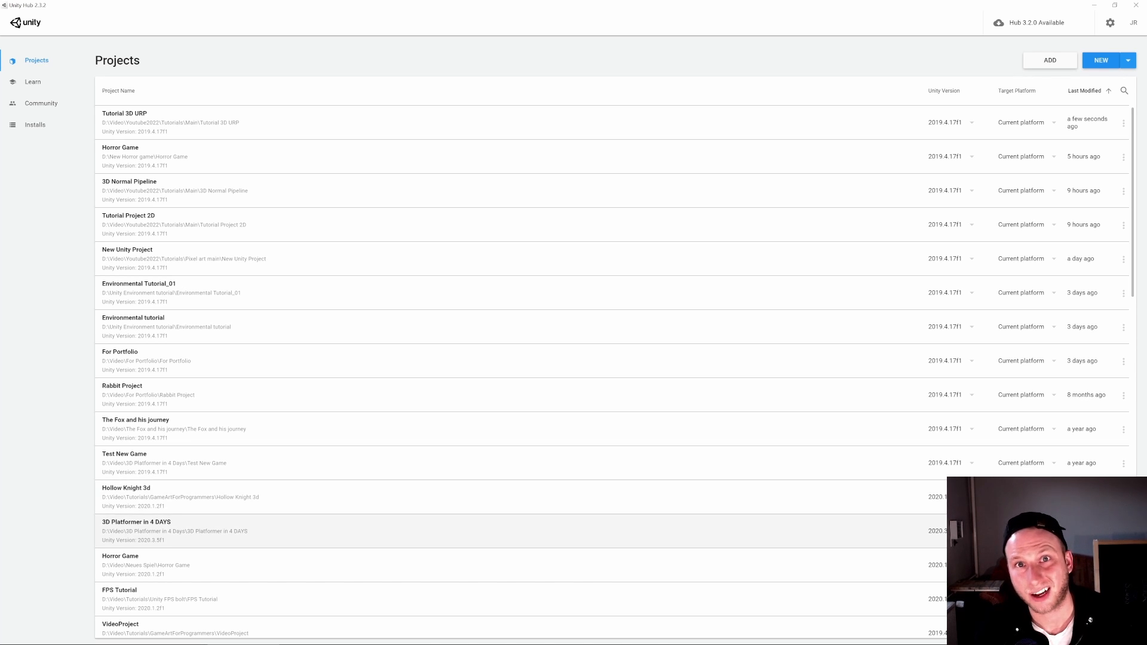
Start a new project in Unity Hub using the Universal Render Pipeline template
click(1102, 60)
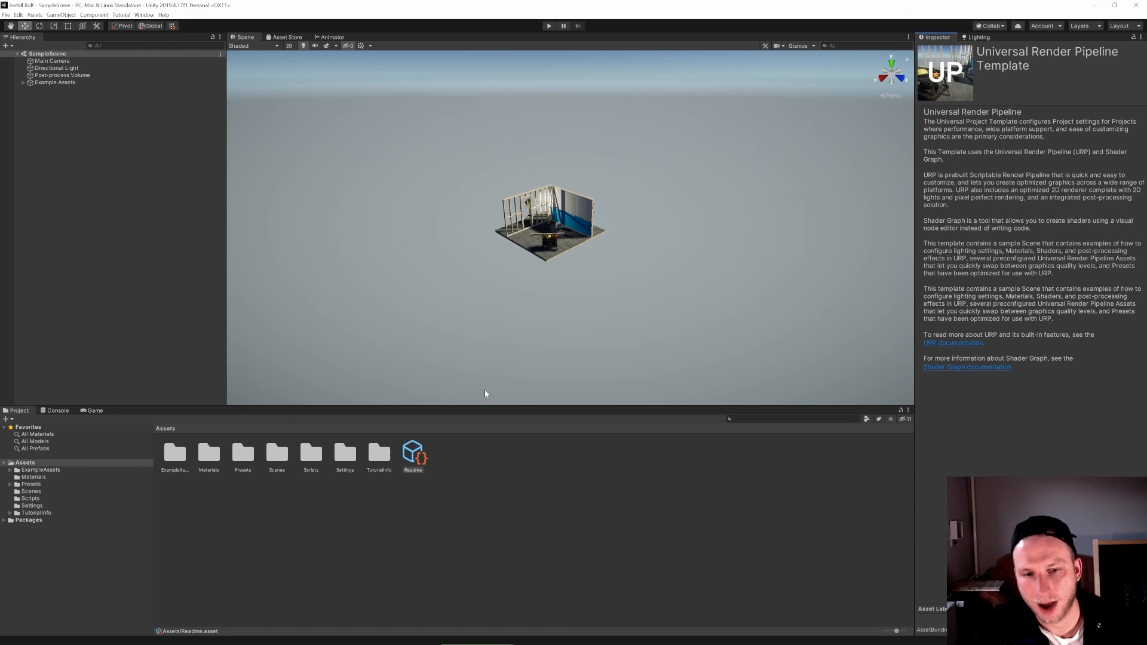
mouse_move(479, 347)
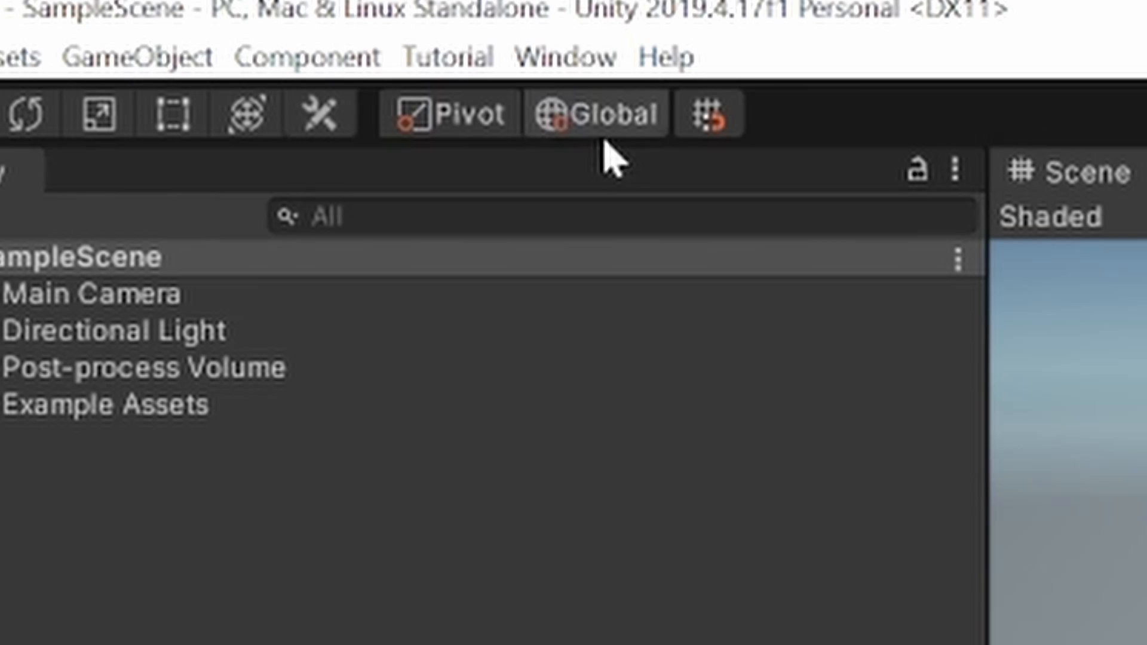
Open the Window menu to reach the Package Manager entry
click(562, 56)
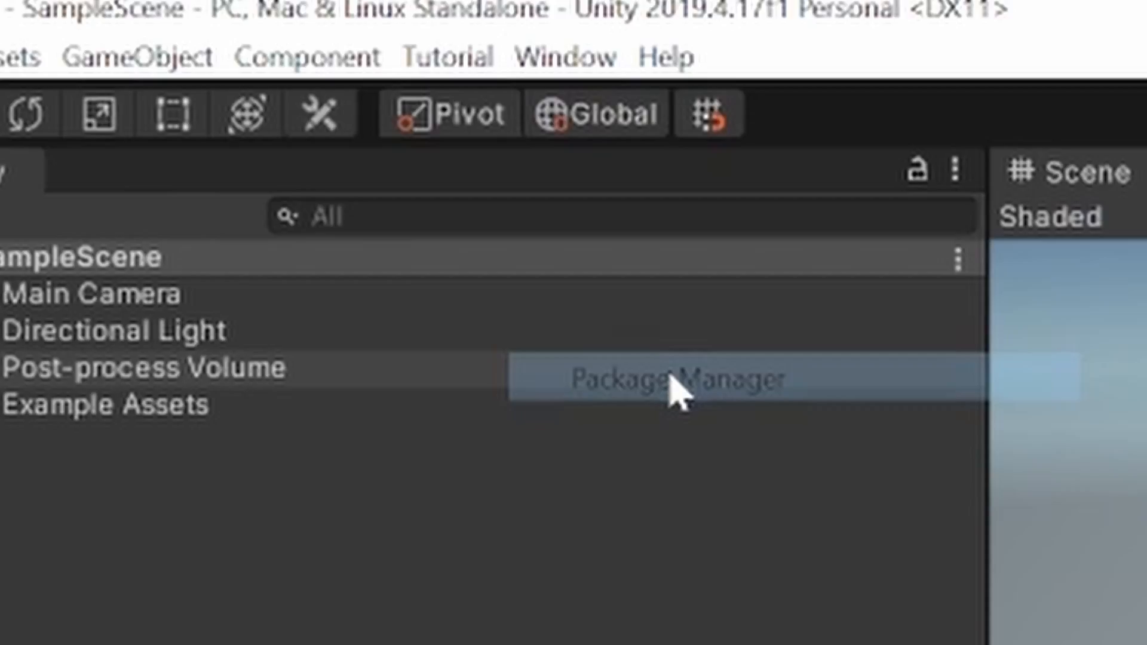
Open the Package Manager, switch the source to My Assets, and select Bolt
click(672, 384)
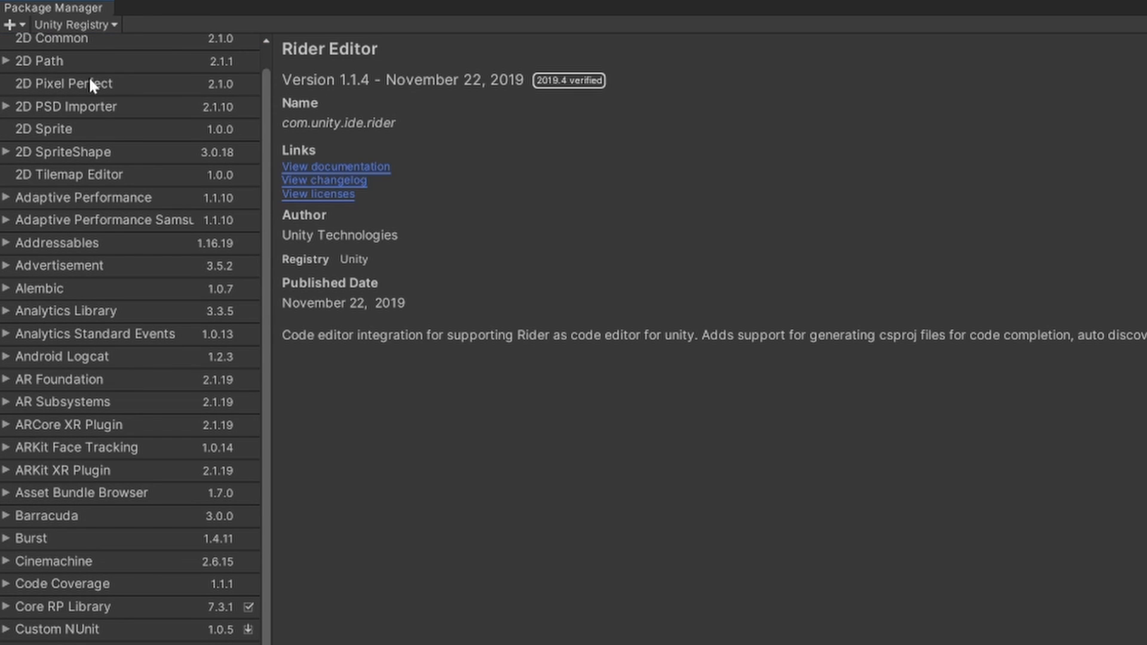
mouse_move(117, 29)
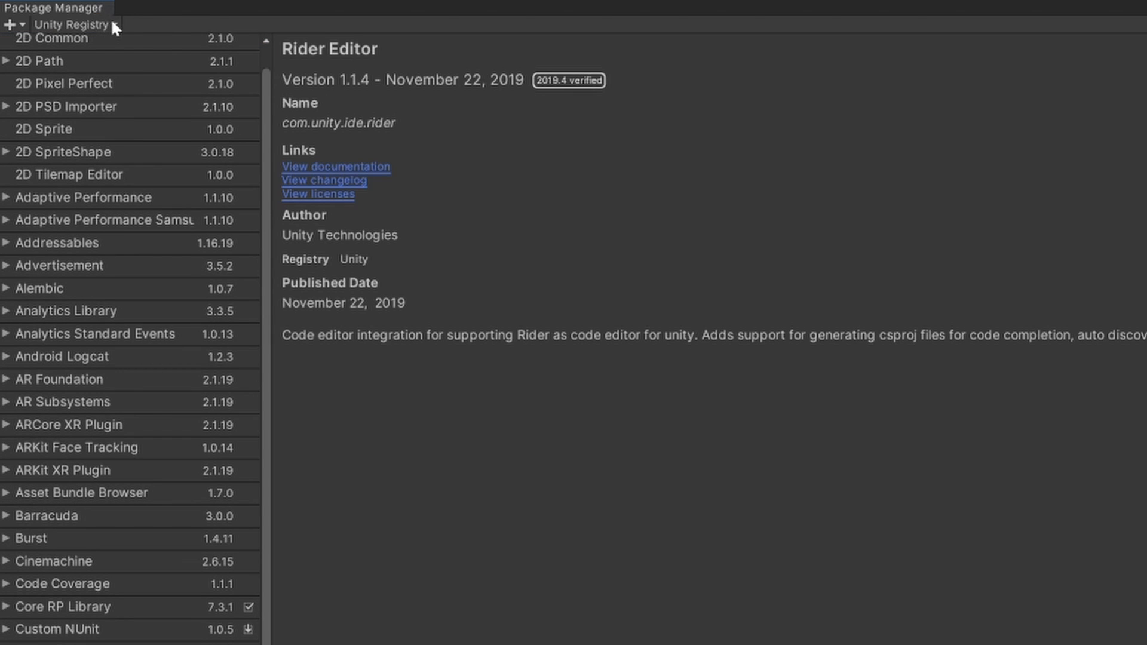
click(78, 25)
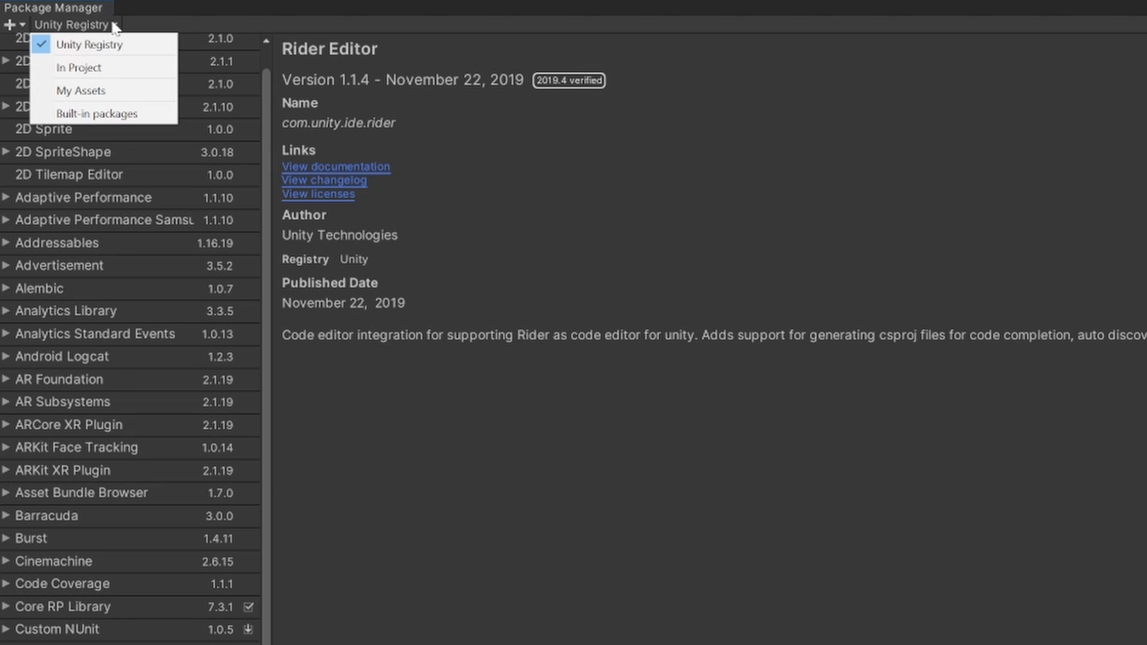
mouse_move(93, 91)
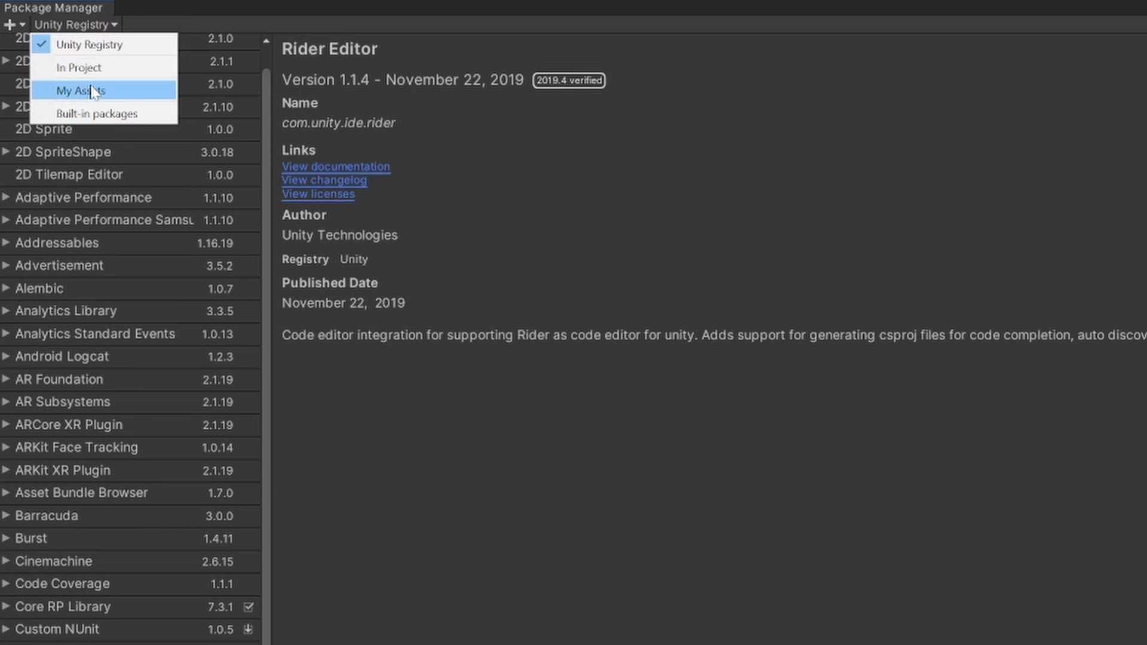
click(77, 90)
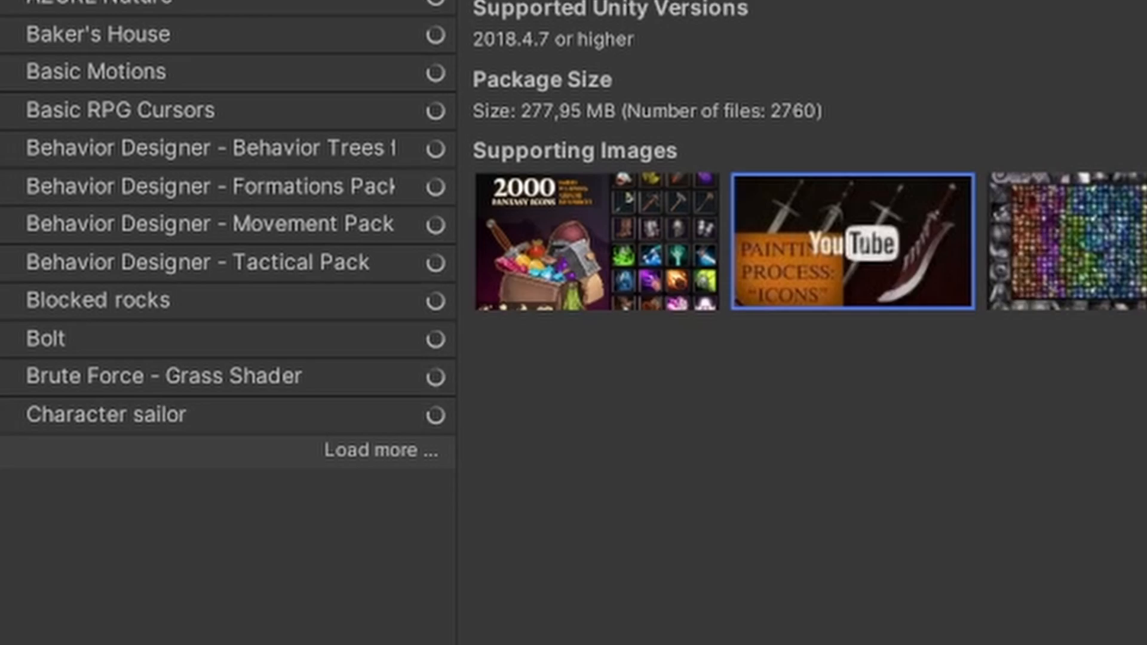
click(45, 344)
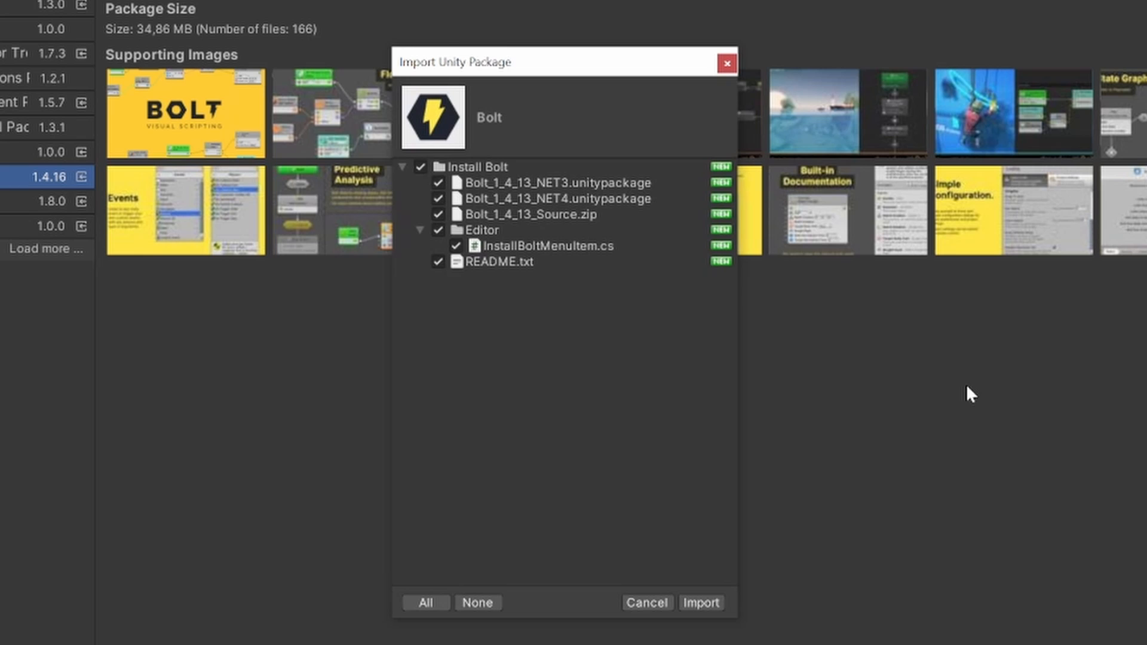
mouse_move(512, 188)
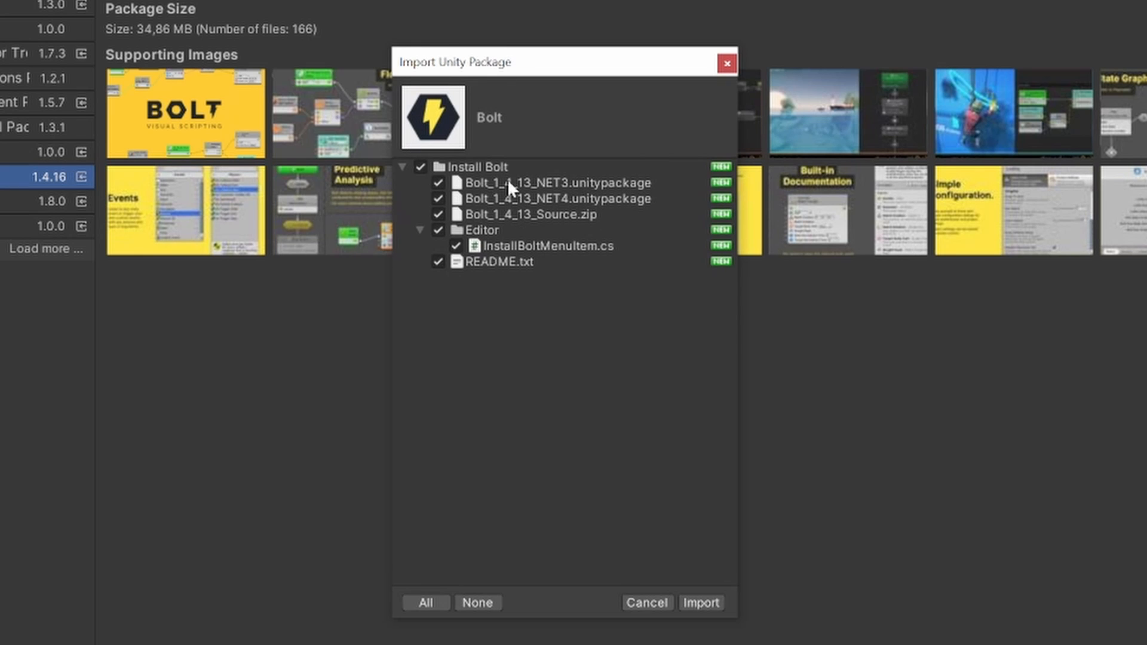
Import all Bolt installer files from the Import Unity Package dialog
click(703, 603)
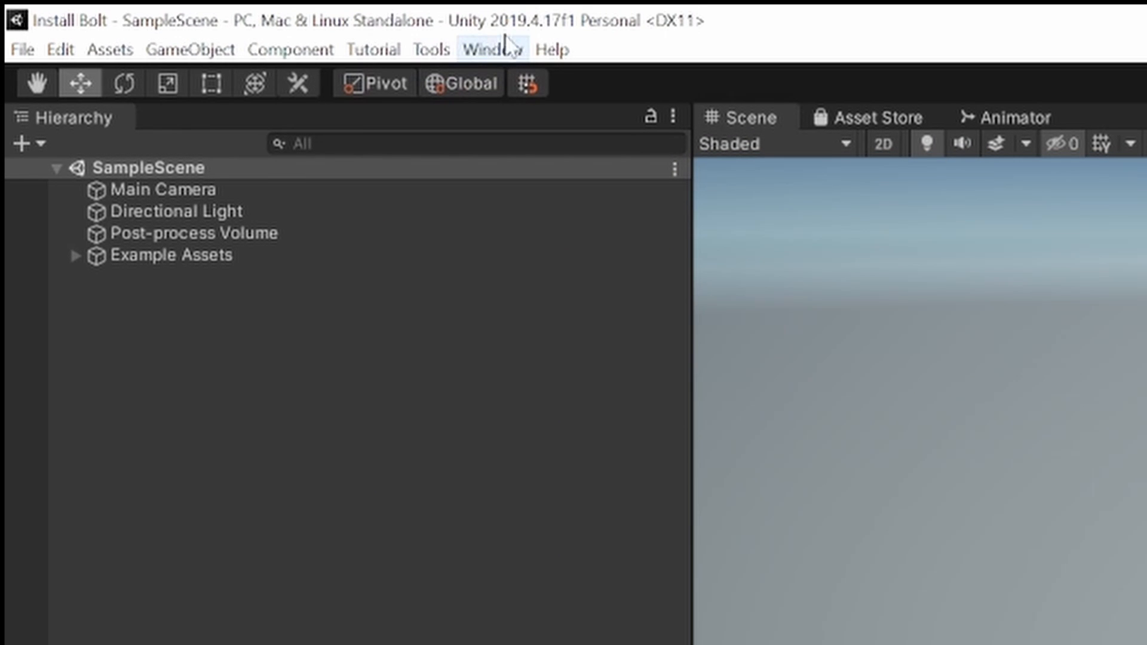
Open the Tools menu showing the Install Bolt command
click(430, 49)
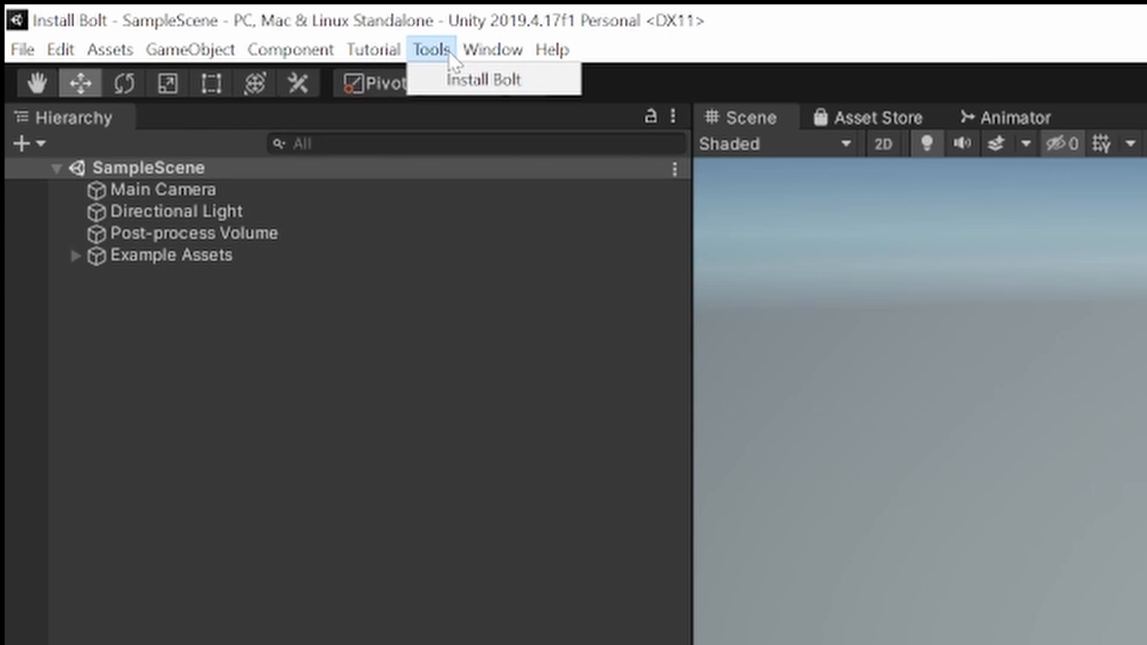
mouse_move(489, 89)
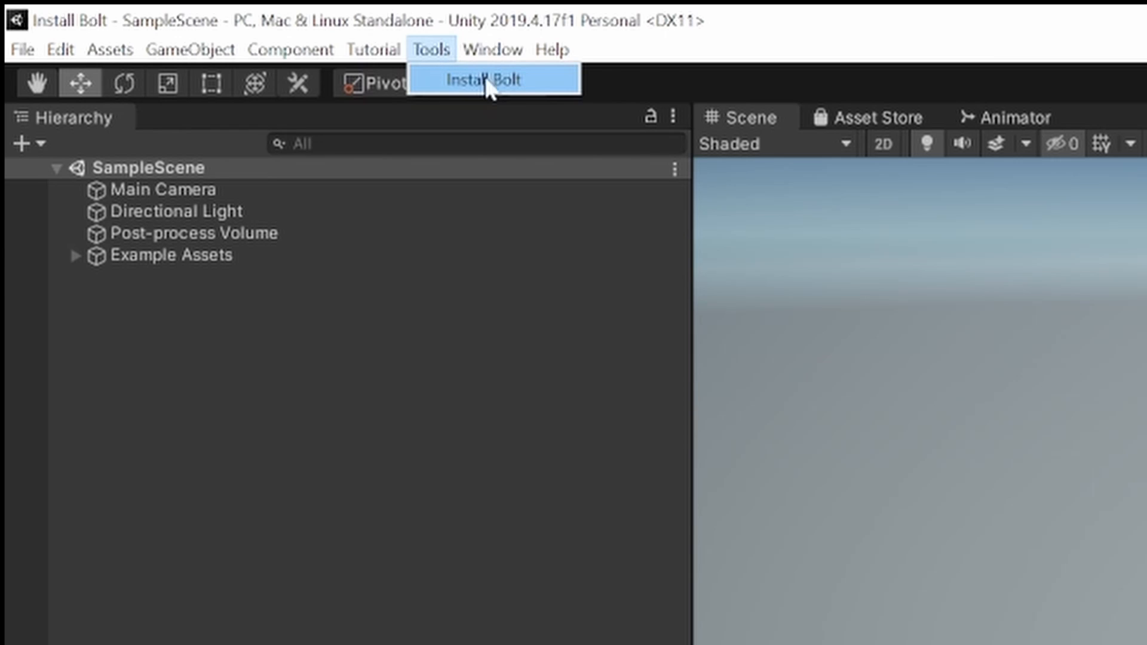
mouse_move(481, 95)
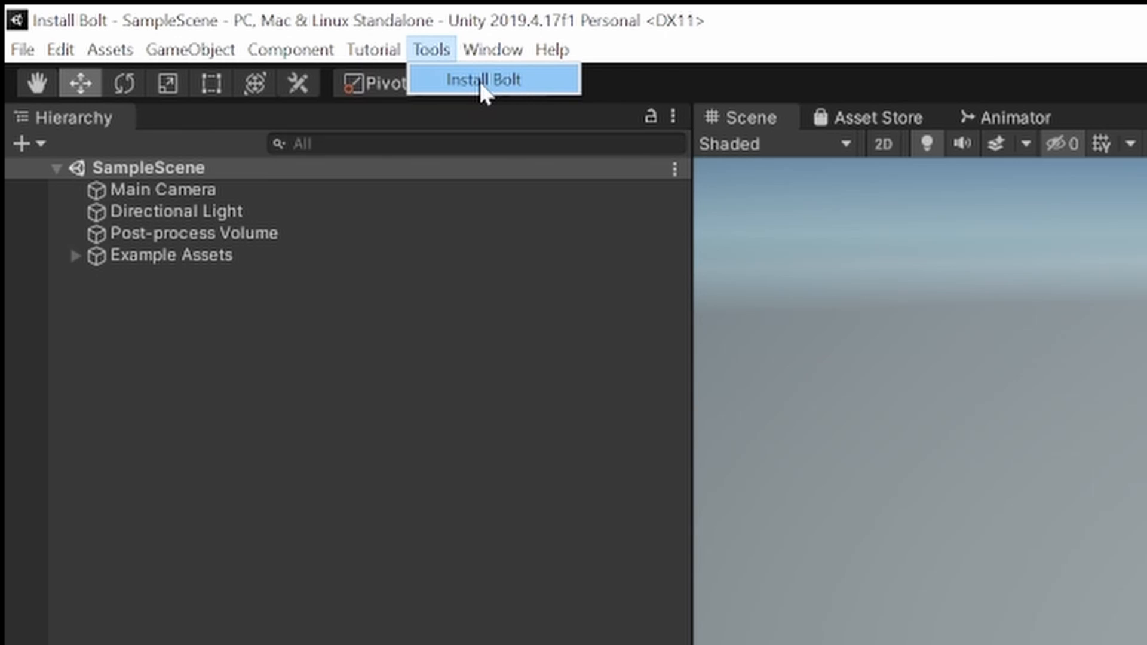
mouse_move(485, 93)
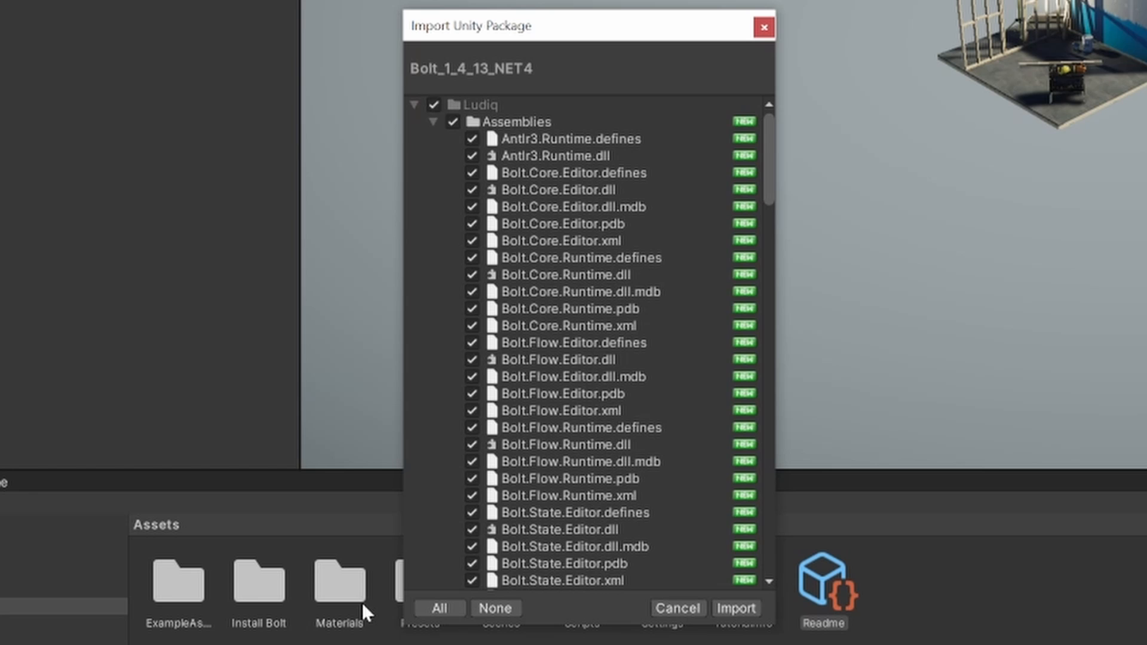
Import every item of the Bolt_1_4_13_NET4 package
scroll(down, 3)
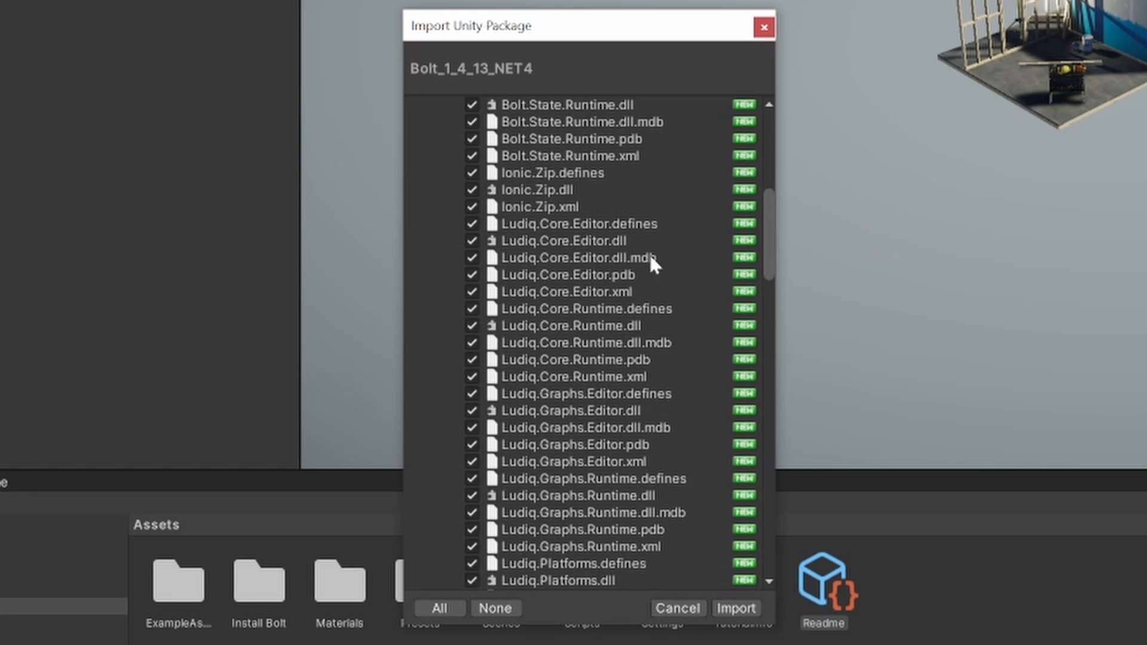
scroll(down, 3)
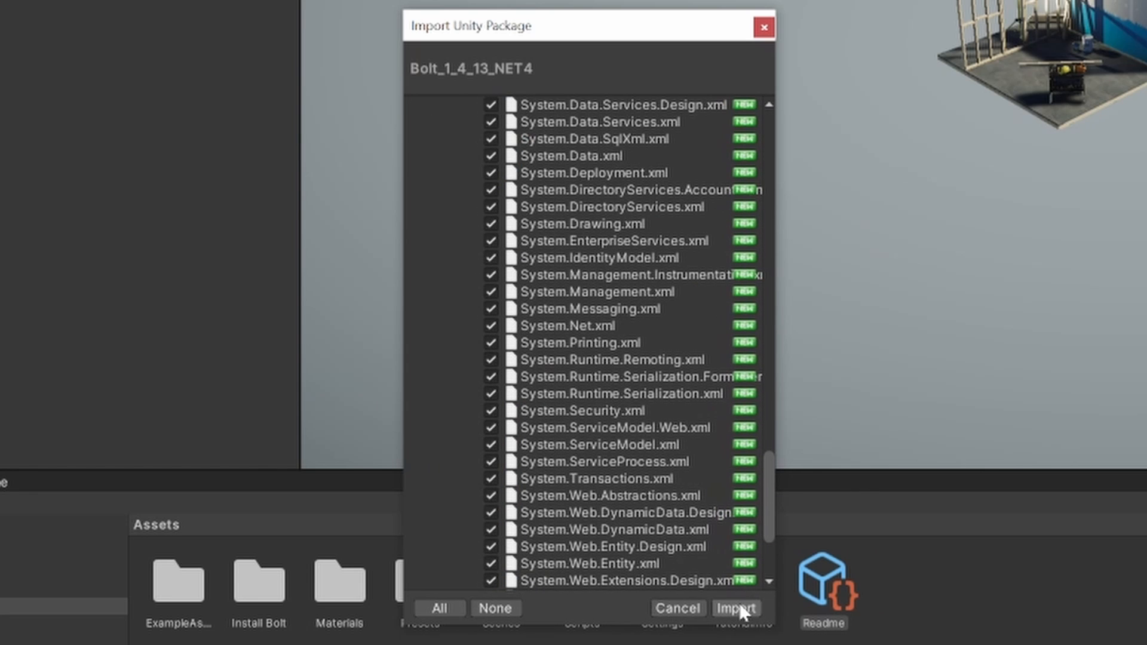
click(739, 608)
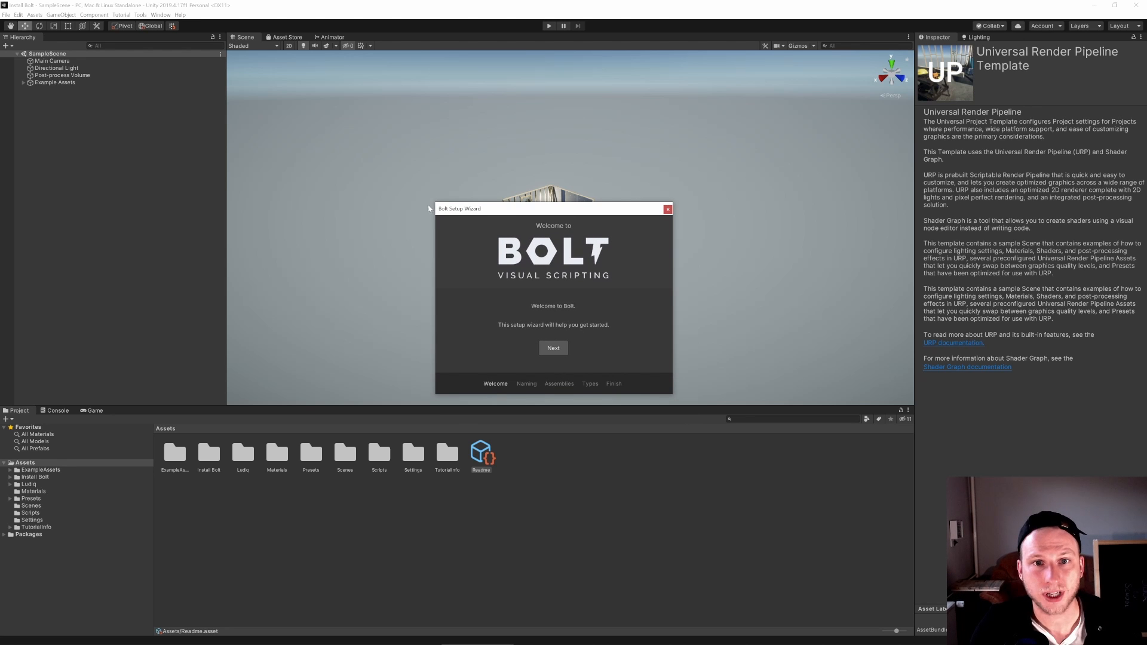
mouse_move(463, 225)
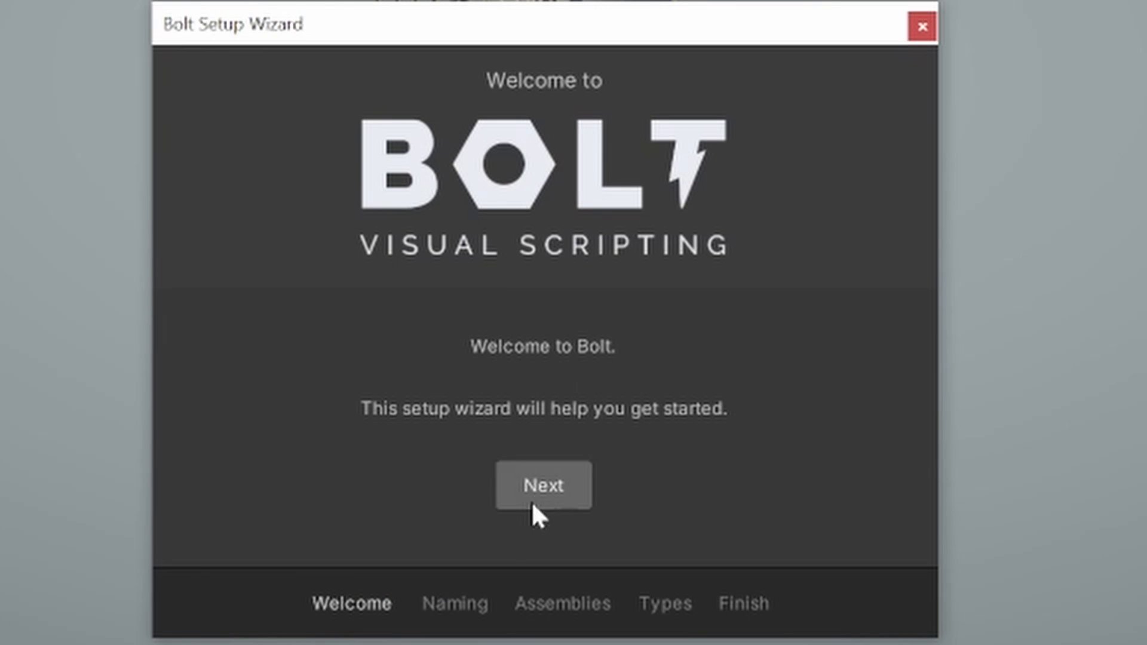
Advance the Bolt Setup Wizard from welcome to the Naming Scheme page
click(544, 485)
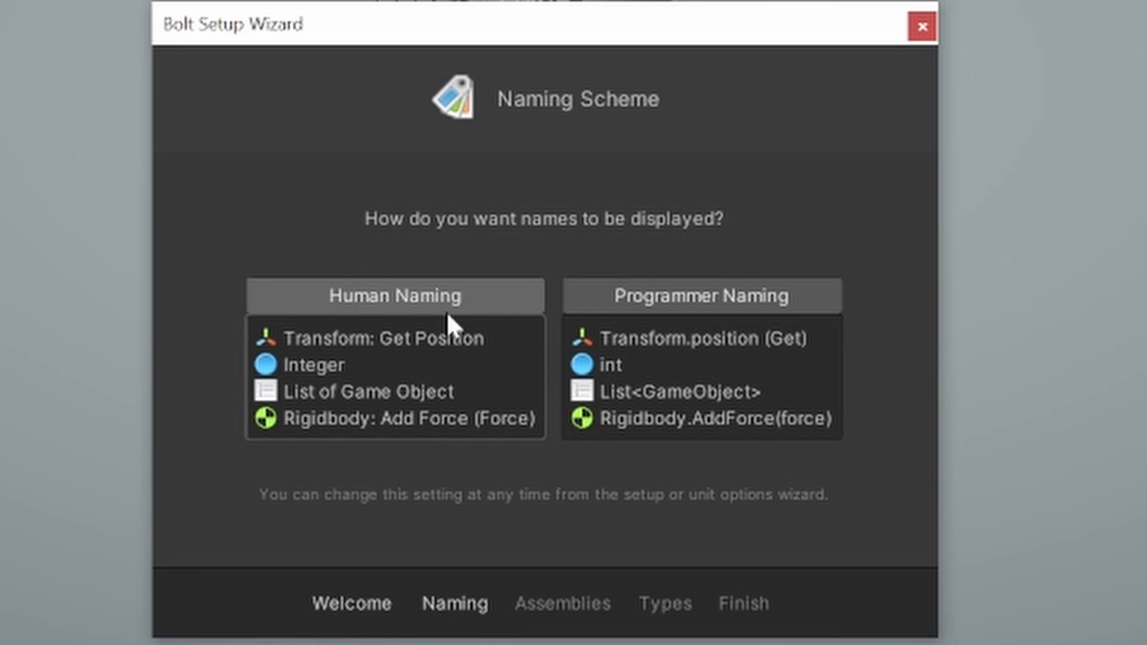
mouse_move(457, 301)
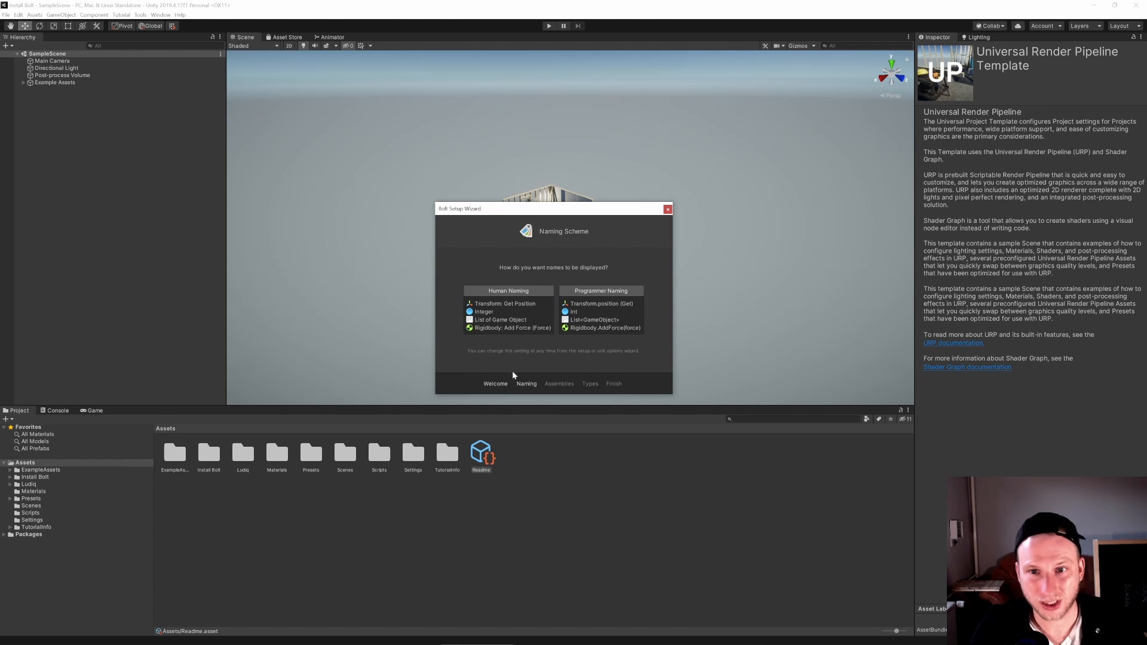
mouse_move(619, 311)
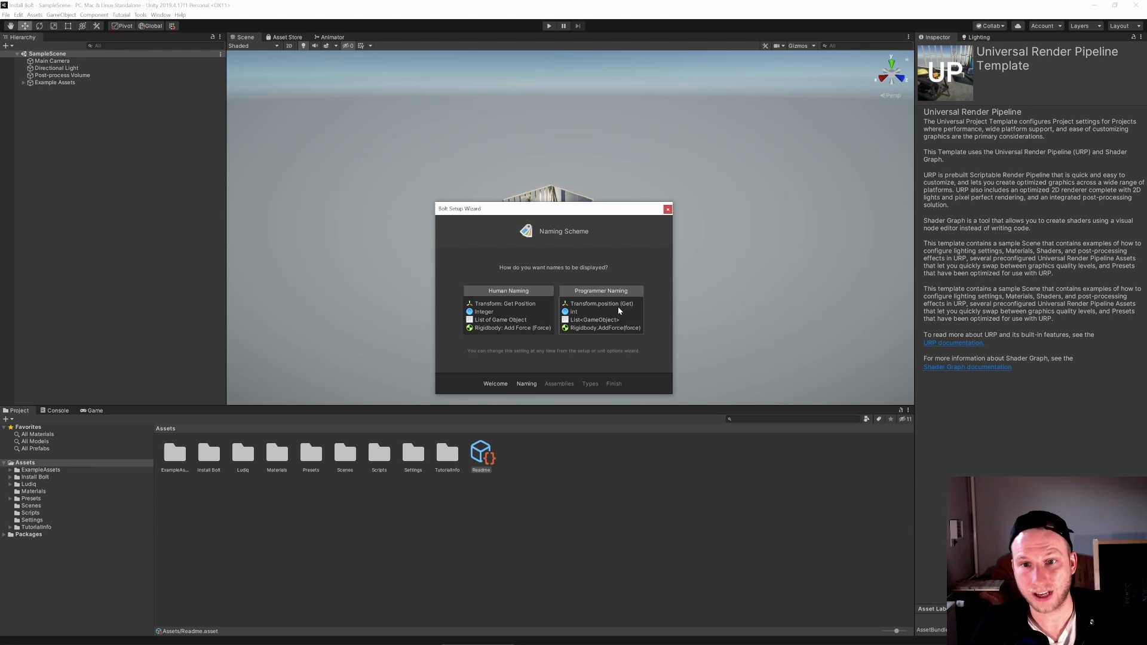
mouse_move(618, 316)
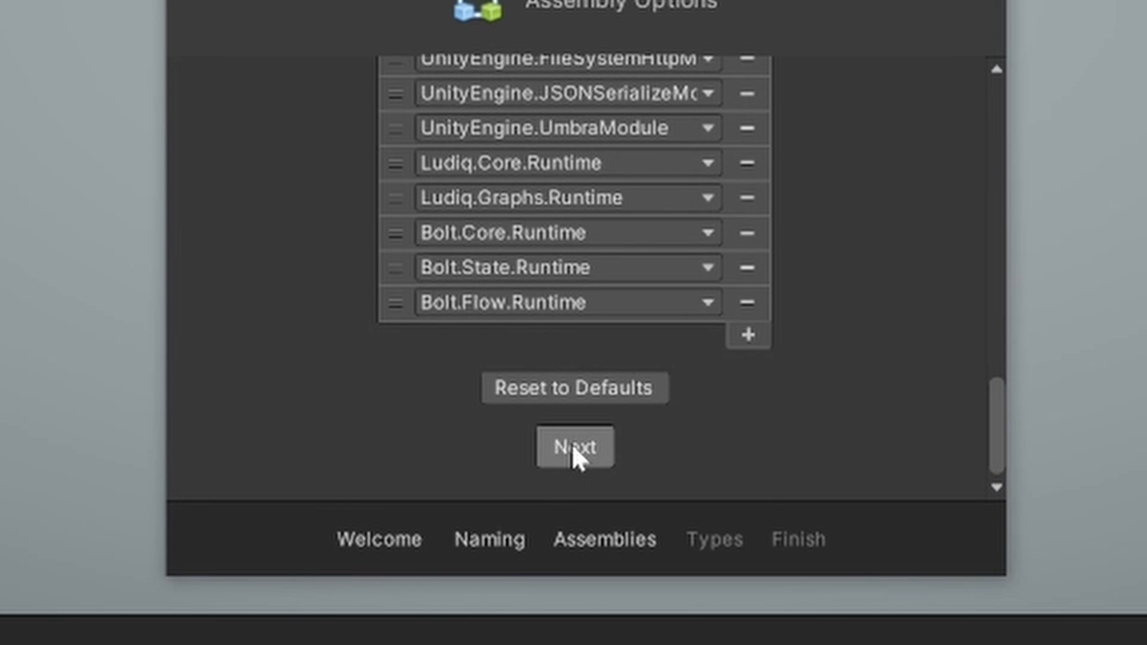
Keep the default assembly and type options, then generate to finish Bolt setup
click(575, 447)
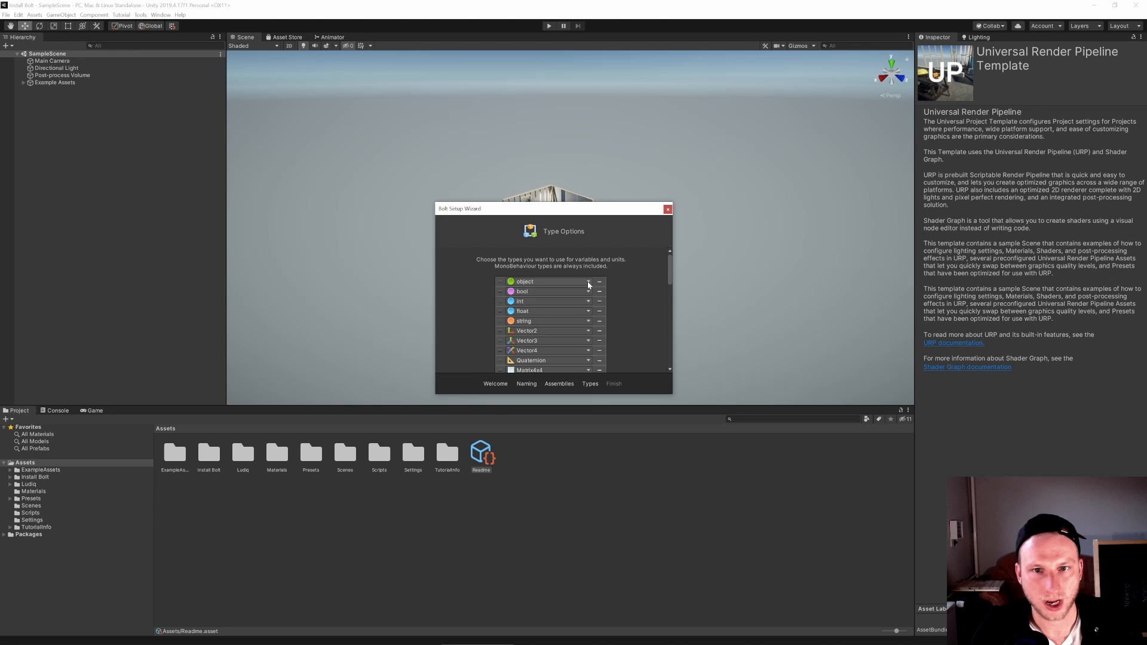
click(588, 282)
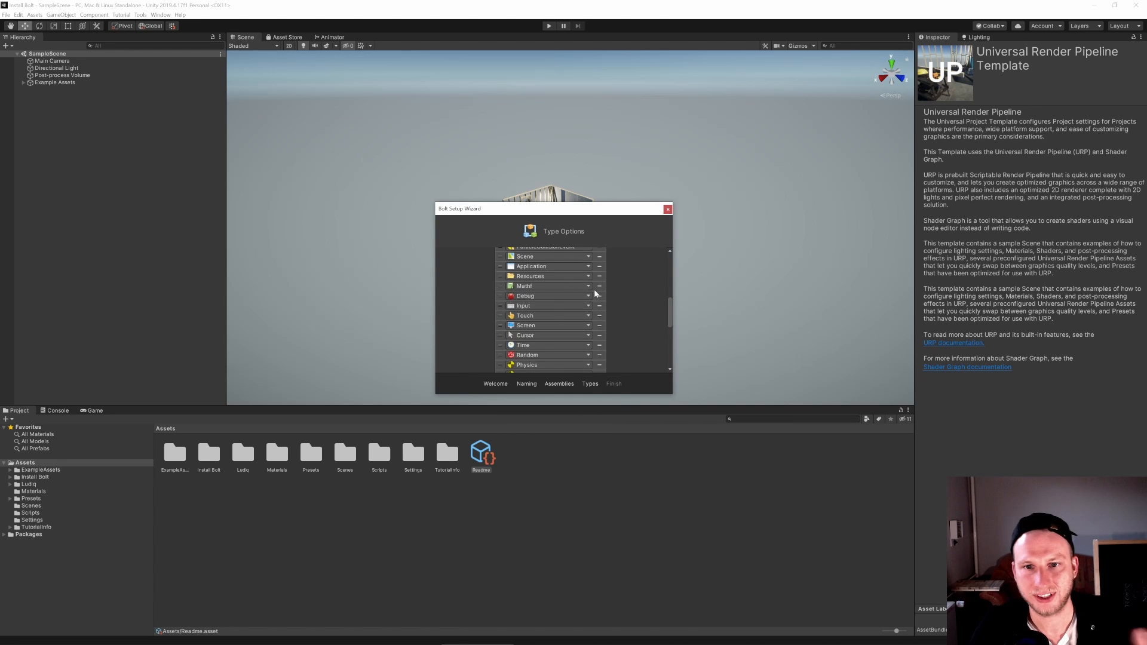
scroll(down, 3)
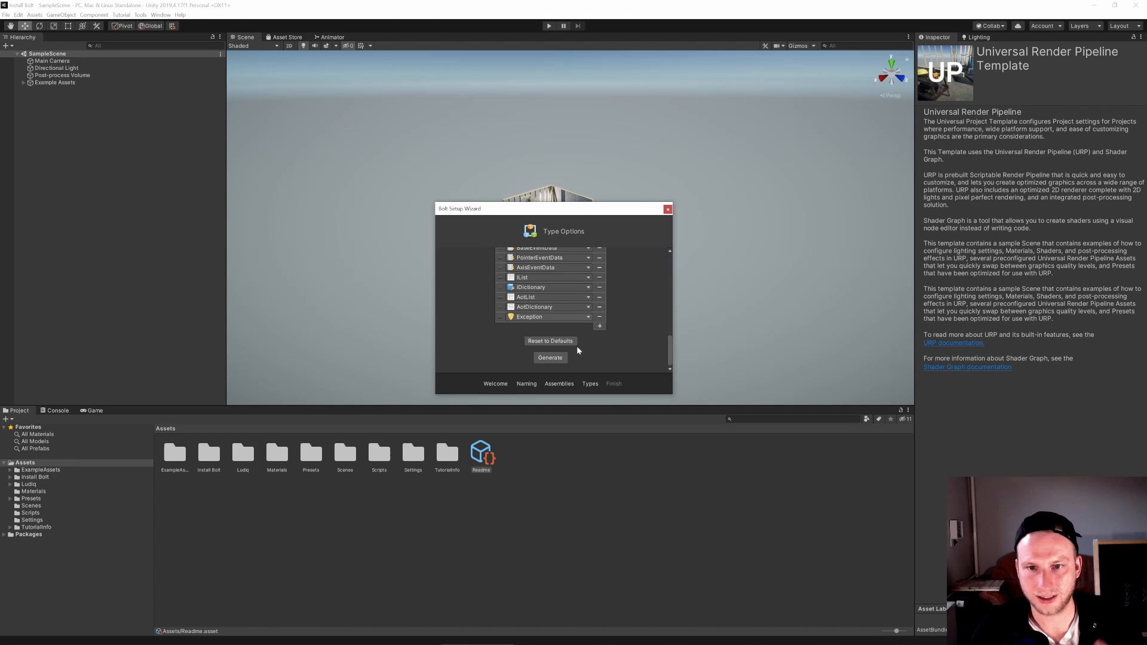
click(550, 357)
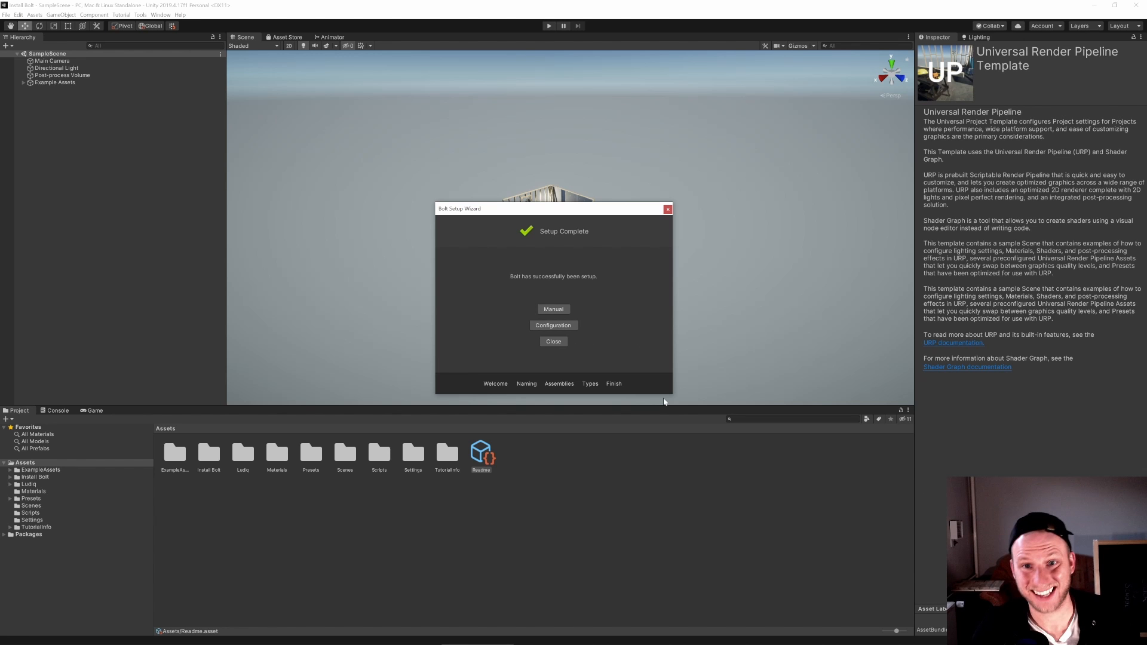
mouse_move(651, 420)
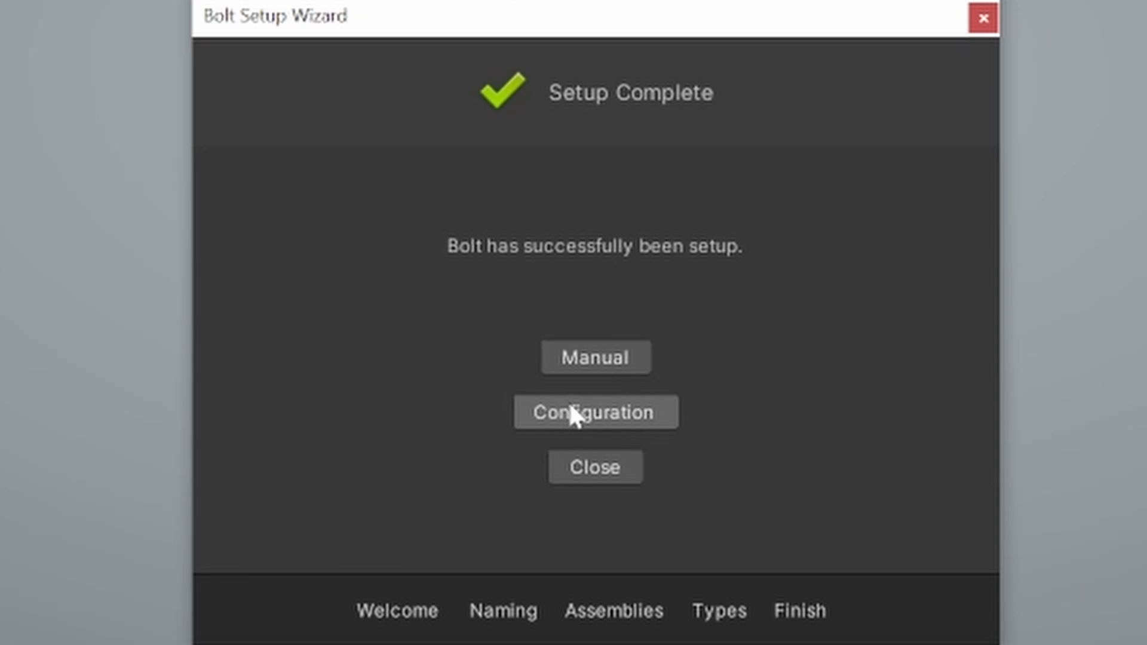
mouse_move(612, 481)
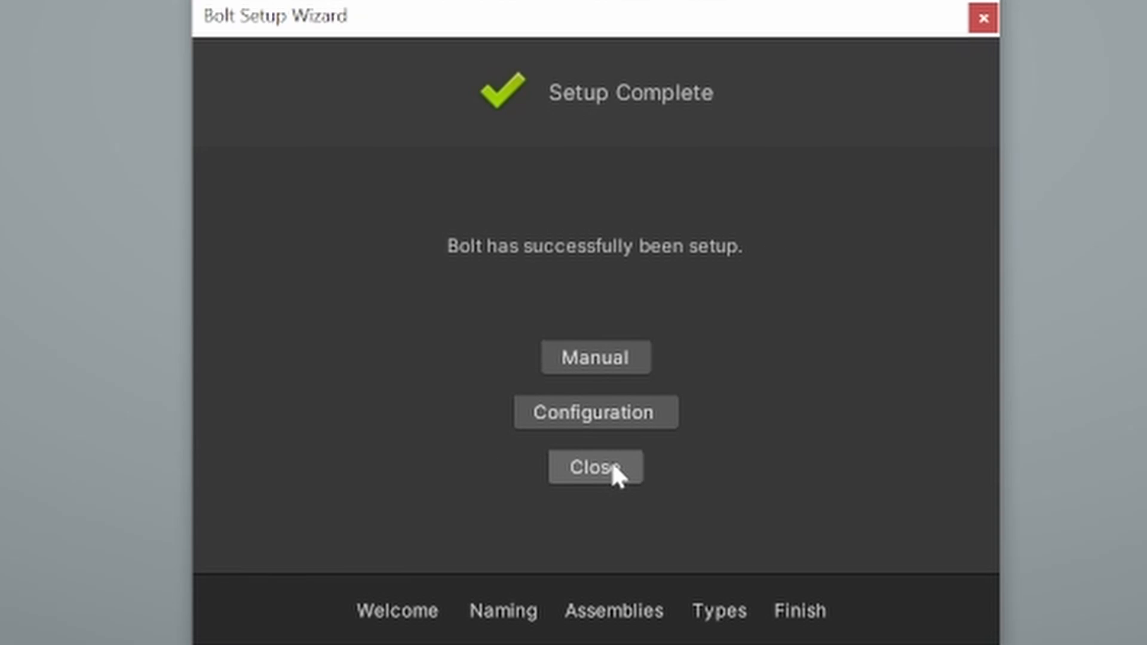
Close the Bolt Setup Wizard from its Setup Complete page
click(596, 467)
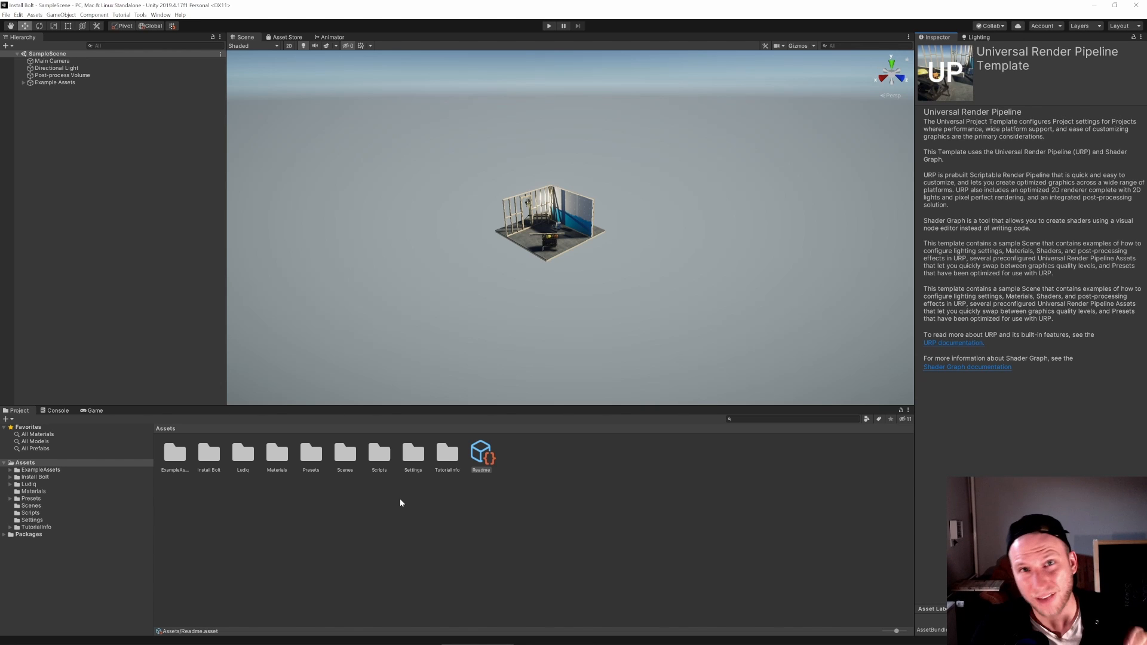
mouse_move(409, 483)
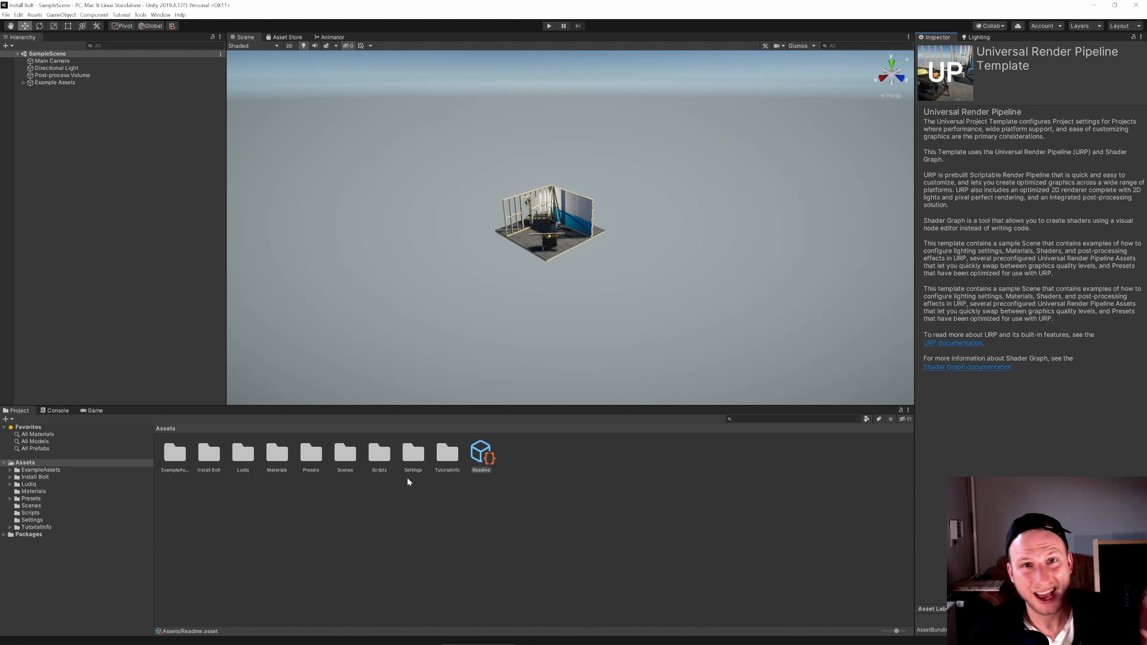
mouse_move(423, 499)
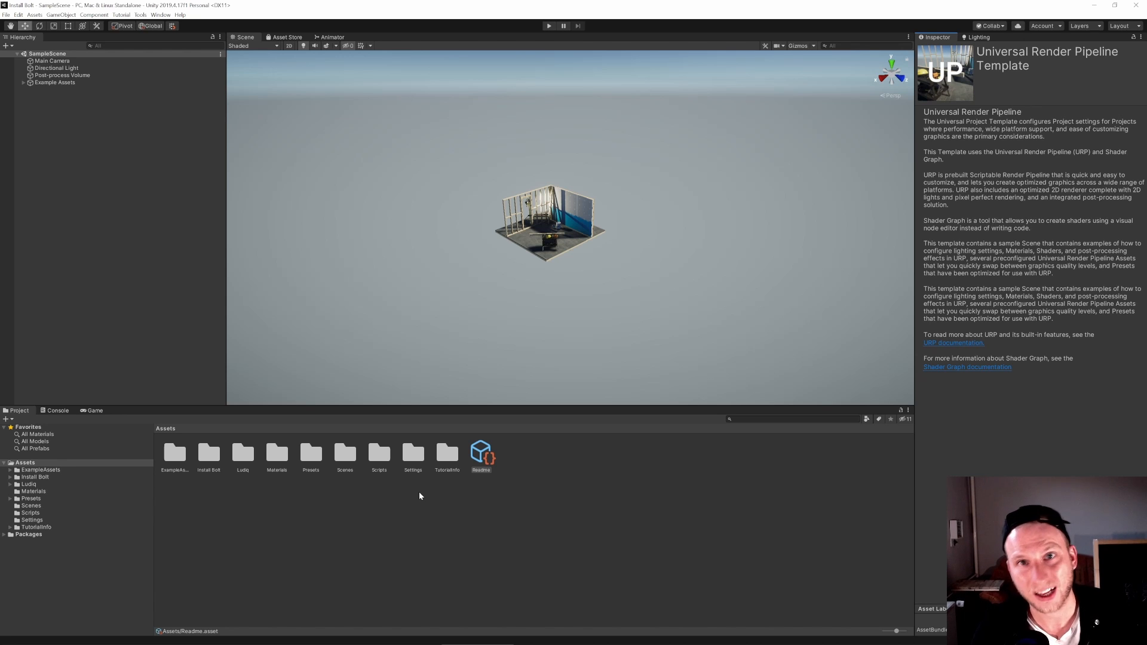
mouse_move(414, 461)
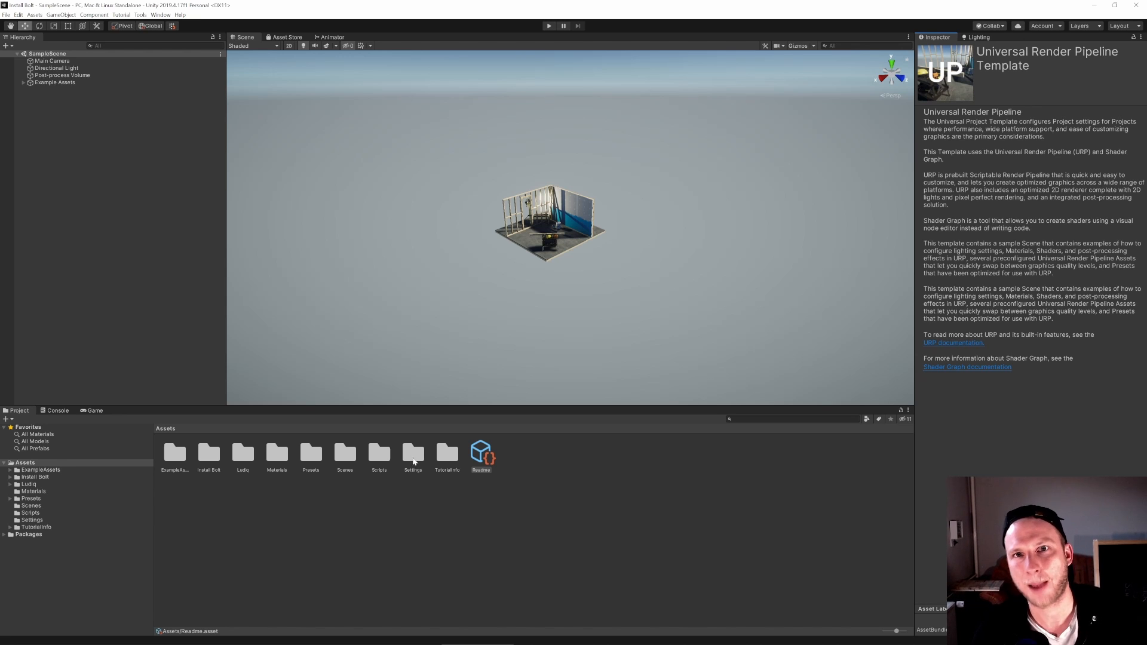